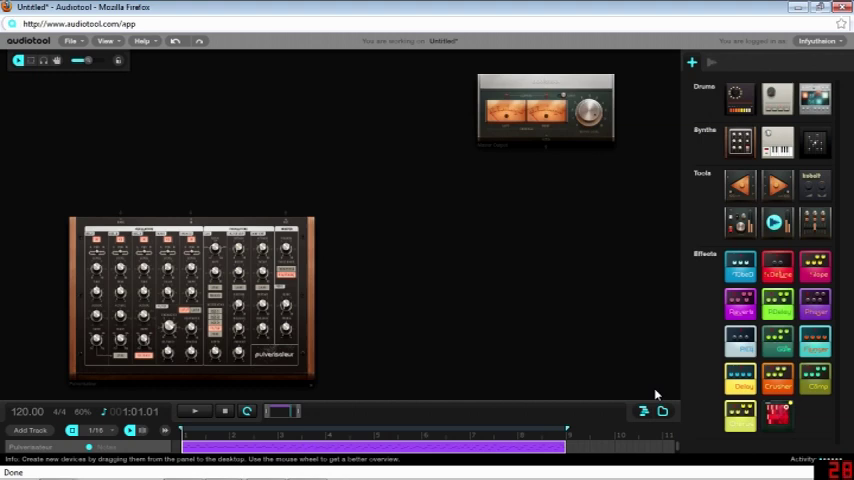
{"action": "mouse_move", "coordinate": [740, 184]}
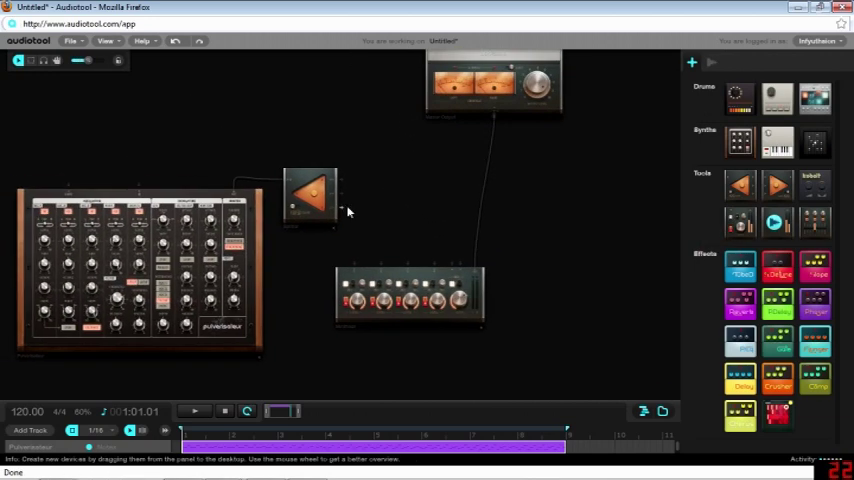
{"action": "mouse_move", "coordinate": [344, 240]}
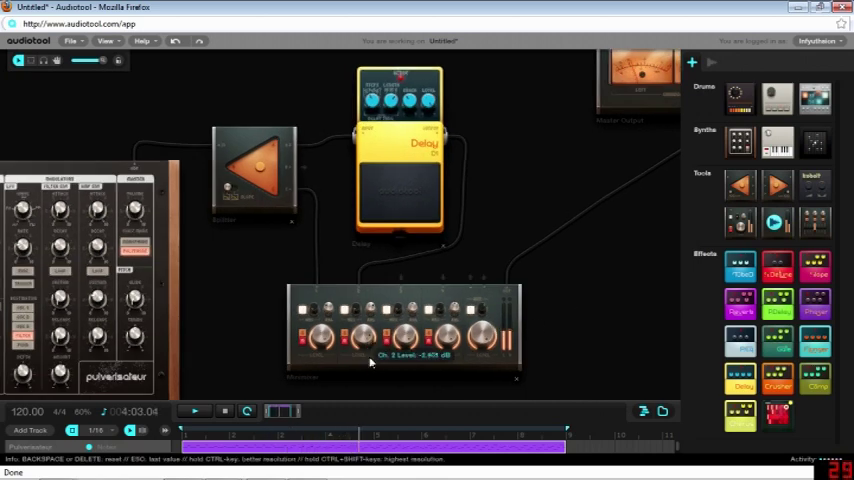
- Raise the Minimixer Ch. 2 level to about 4.8 dB for the delayed signal
{"action": "left_click_drag", "start_coordinate": [362, 336], "coordinate": [362, 344]}
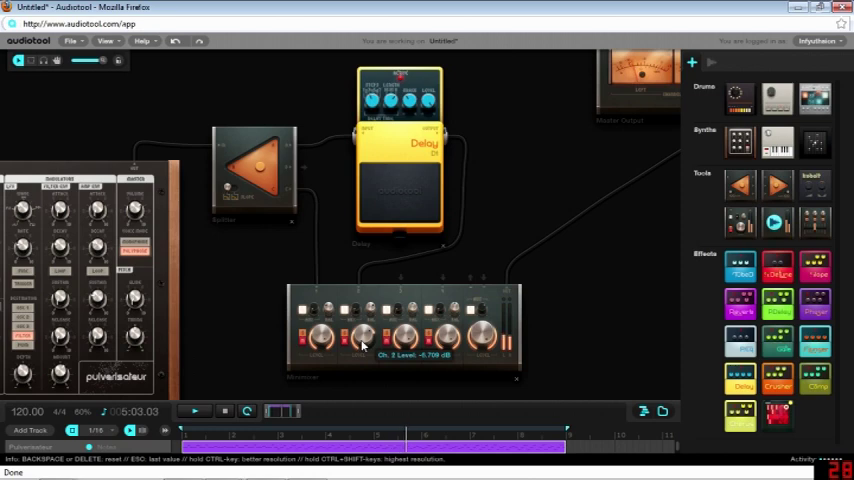